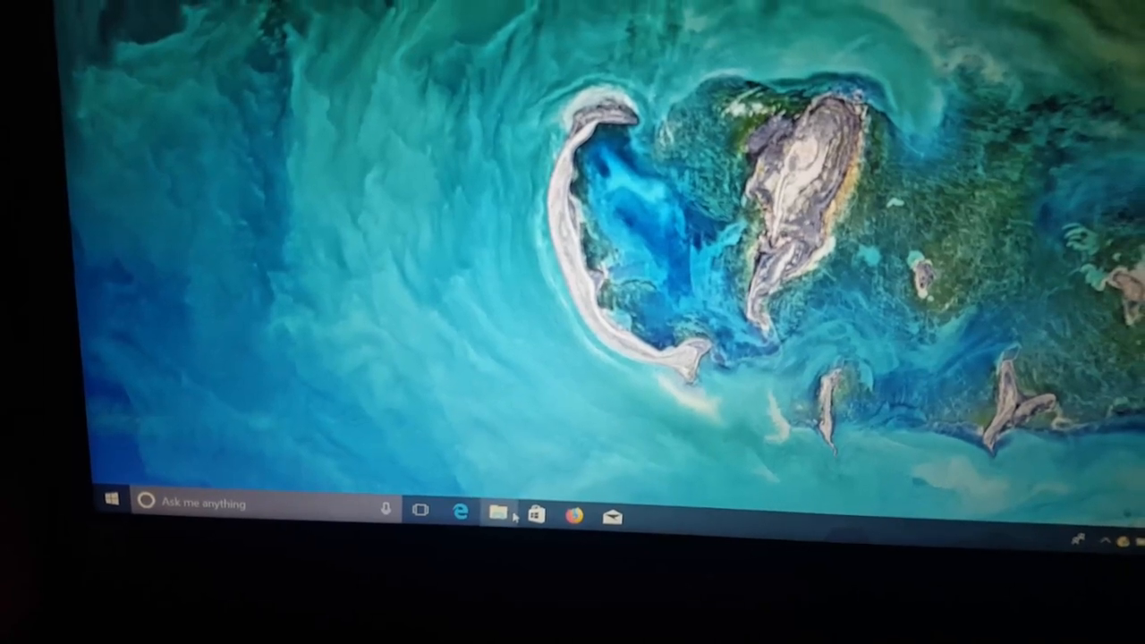
Launch File Explorer from the taskbar to show Quick access.
left_click(504, 515)
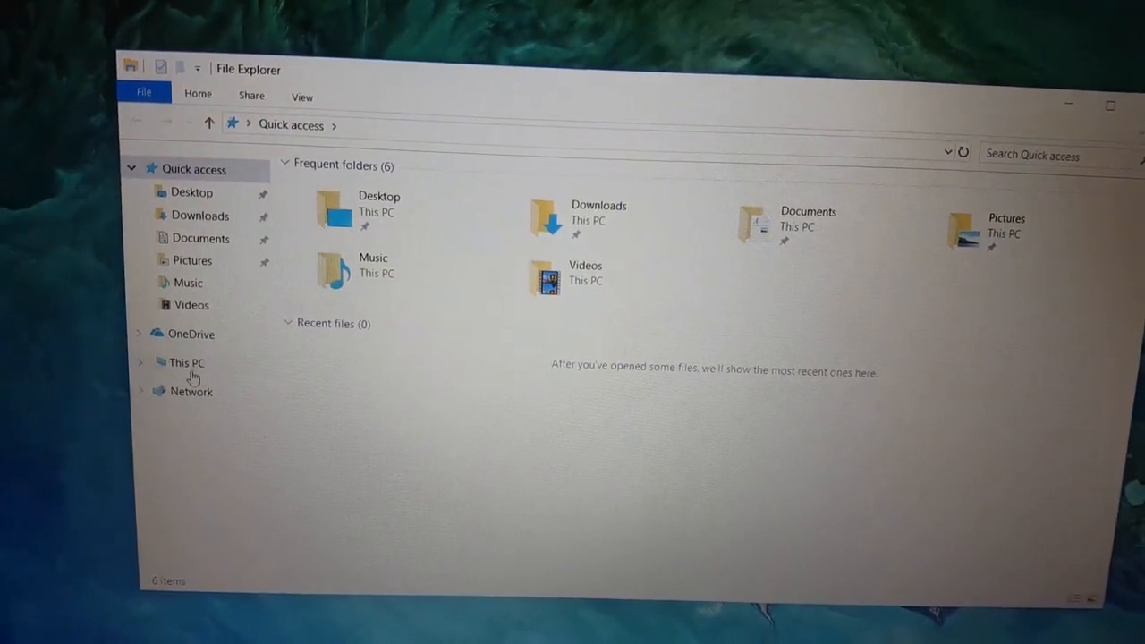
Open This PC's Properties to view the Acer Aspire system specs.
left_click(186, 363)
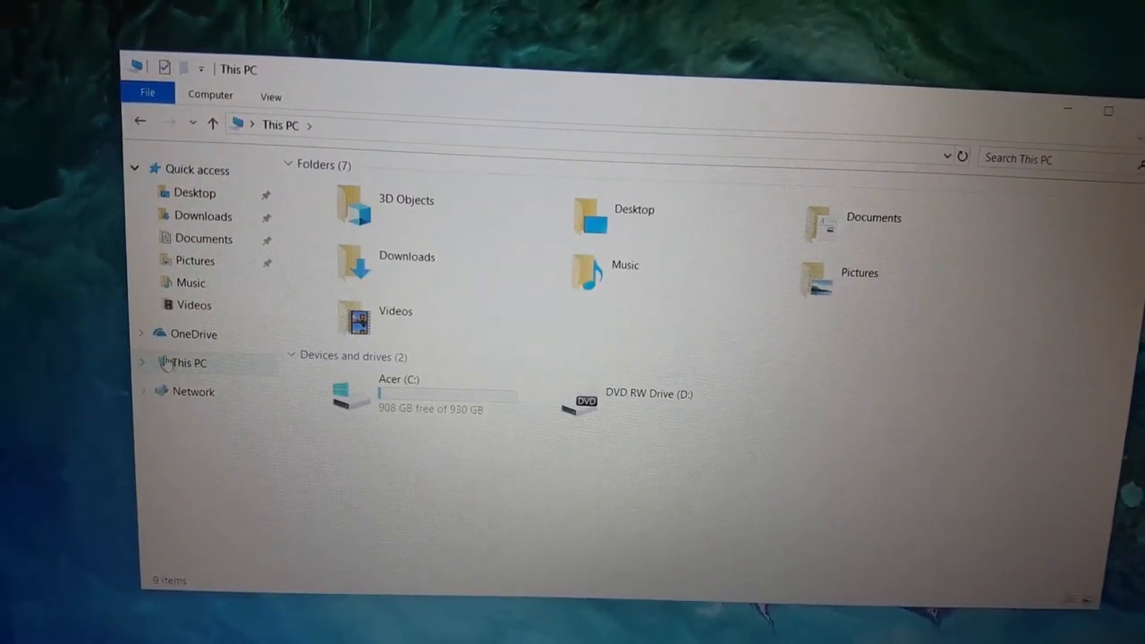
right_click(183, 362)
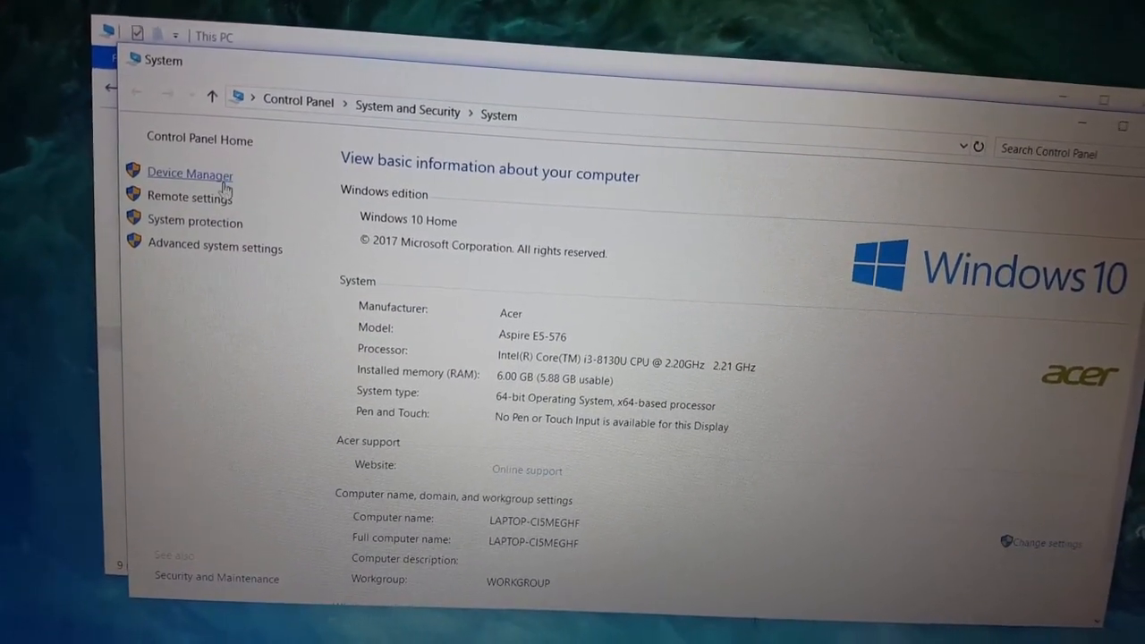
left_click(189, 172)
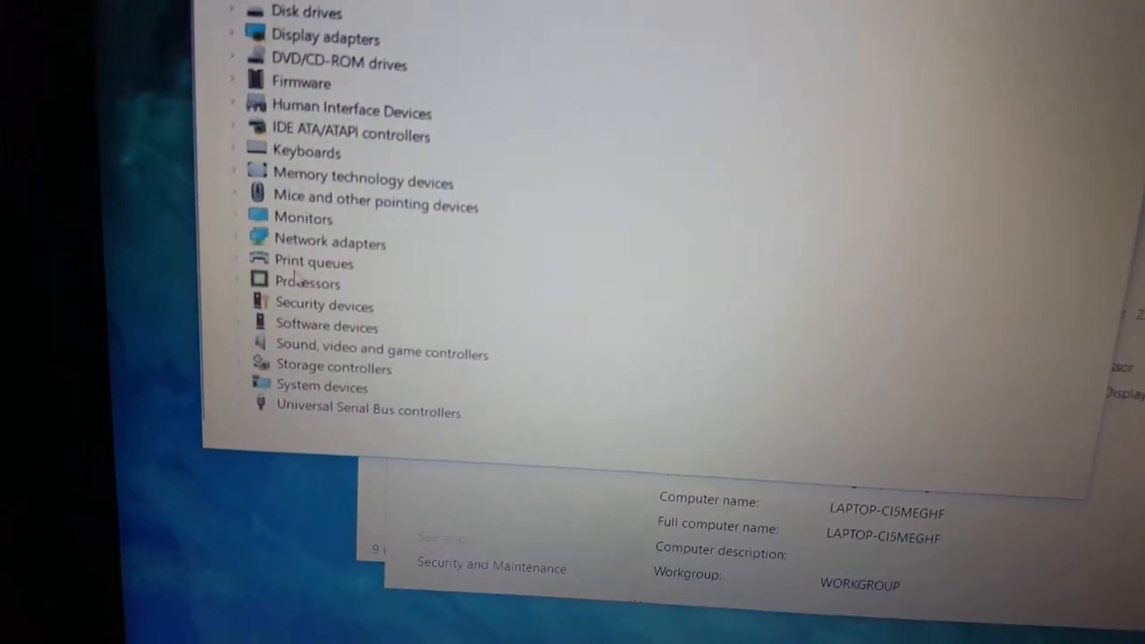
left_click(231, 283)
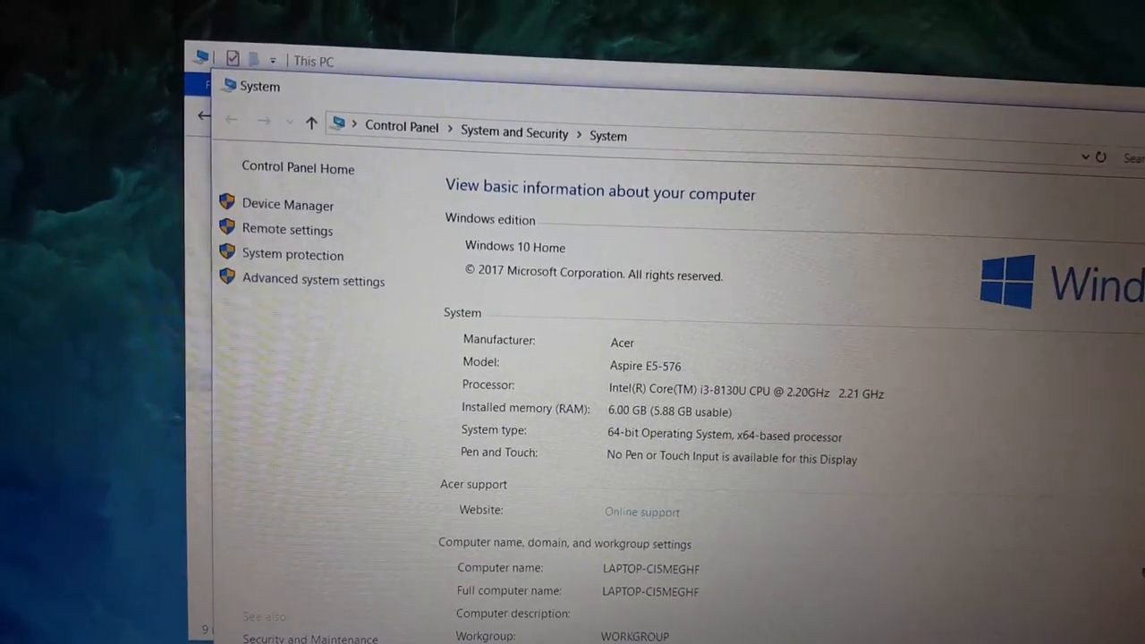
Return to This PC to check Acer (C:) free space (908 GB of 930 GB).
left_click(218, 120)
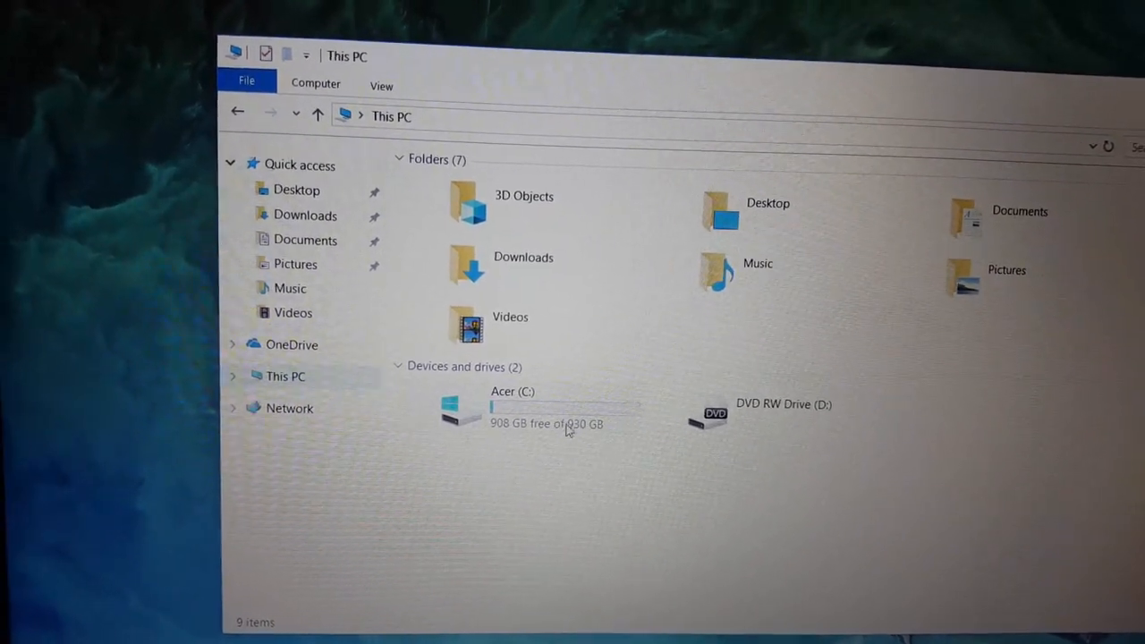
mouse_move(568, 427)
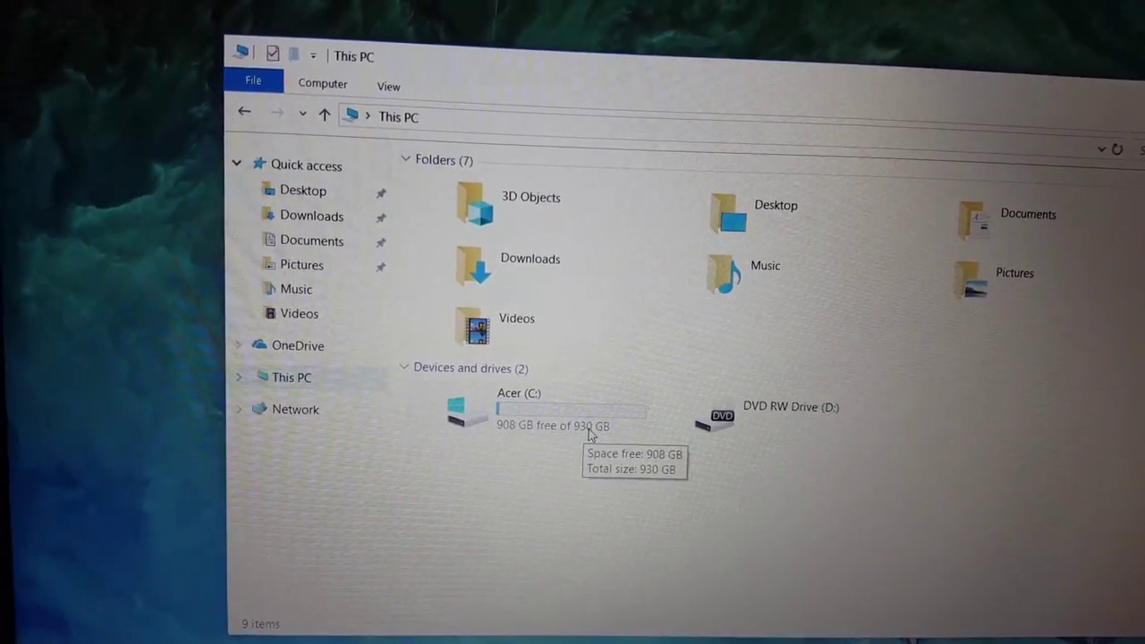